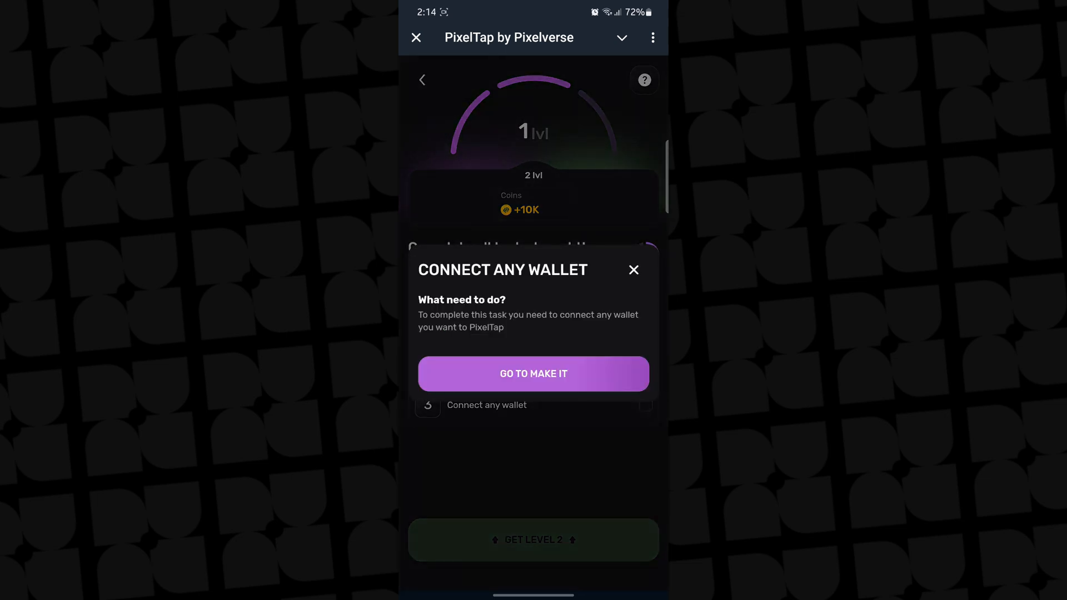
Start the Connect Any Wallet task and pick Bybit from the wallet list.
left_click(533, 374)
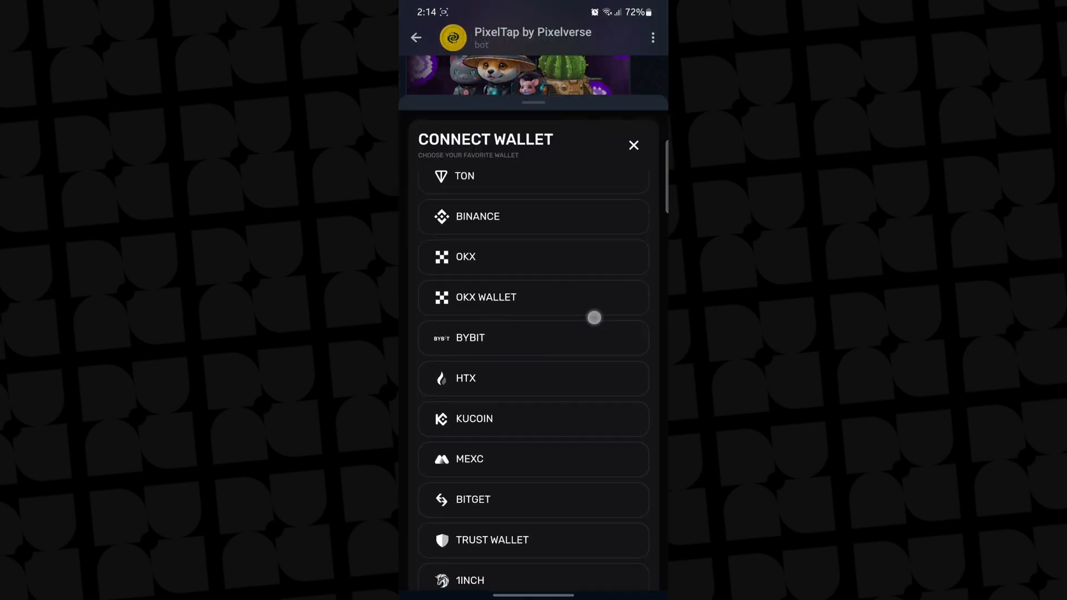
scroll("up", 3)
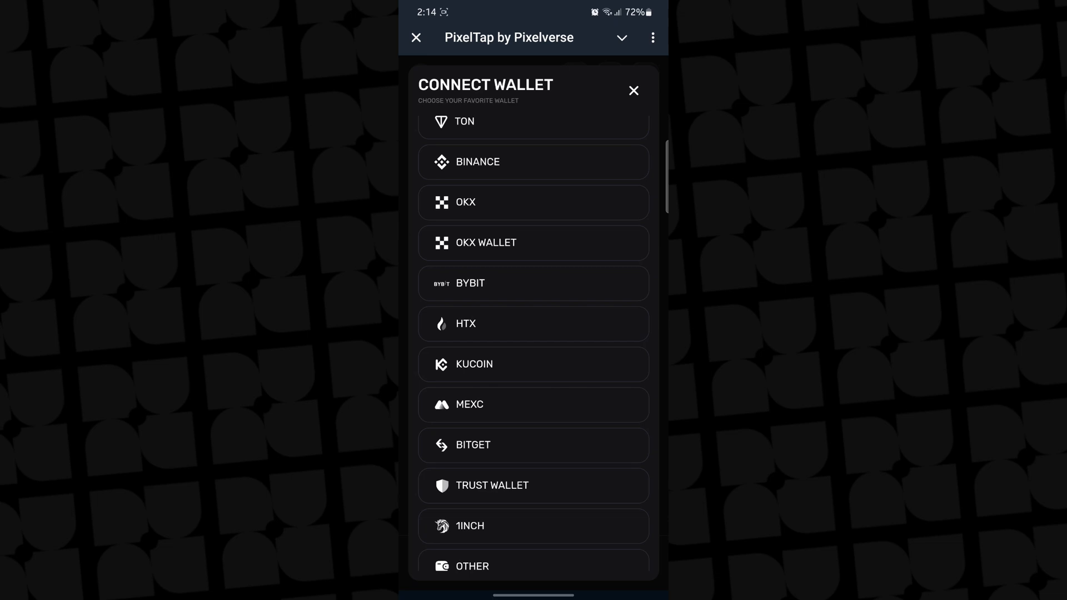
left_click(534, 283)
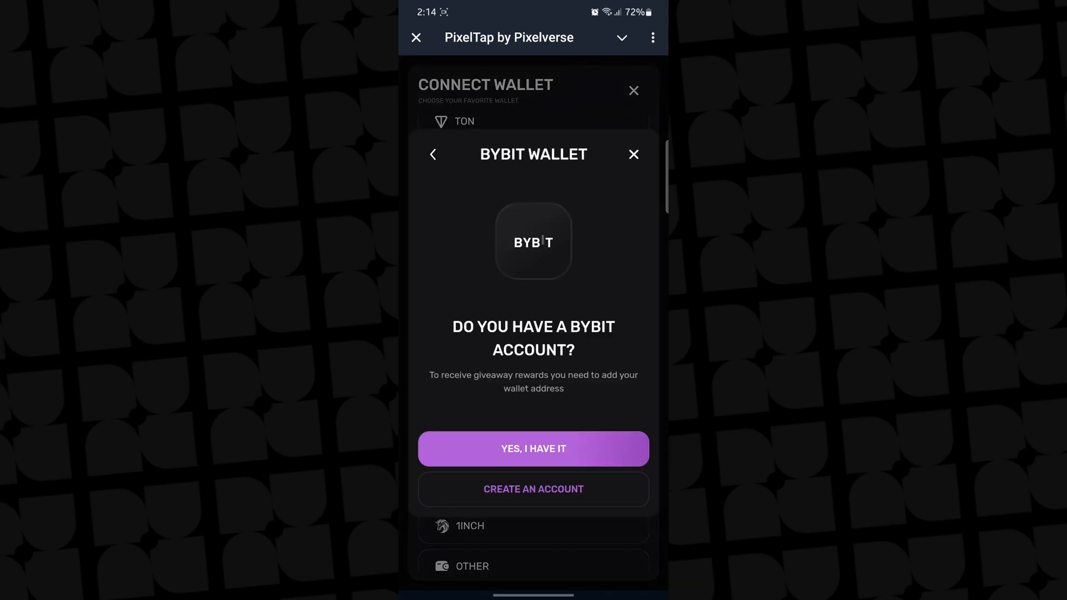
Confirm already having a Bybit account with YES, I HAVE IT.
left_click(533, 447)
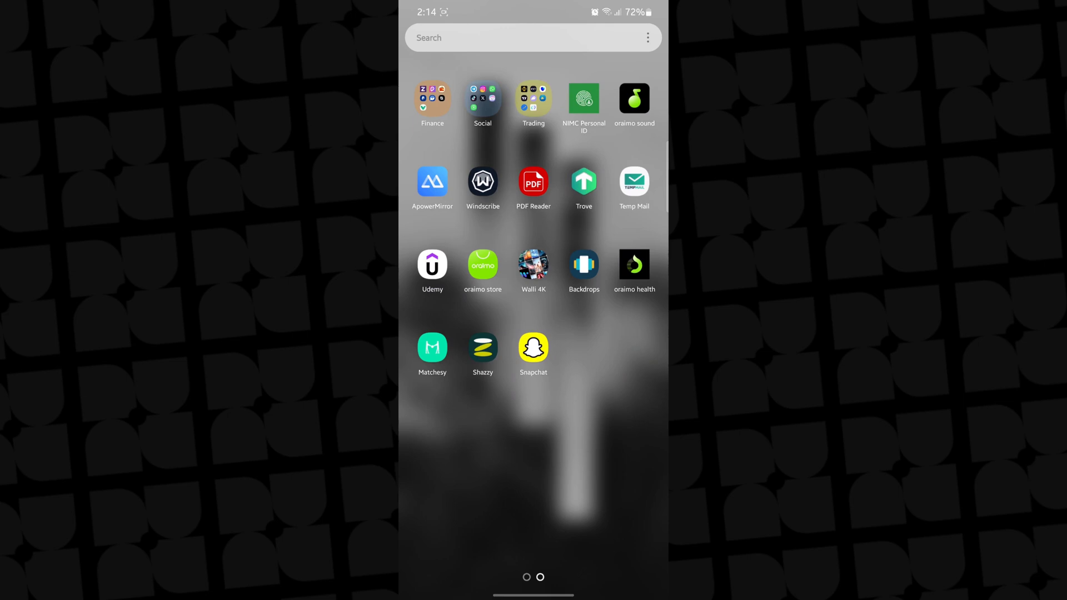
Launch the Bybit app and go to the Assets overview.
left_click(534, 97)
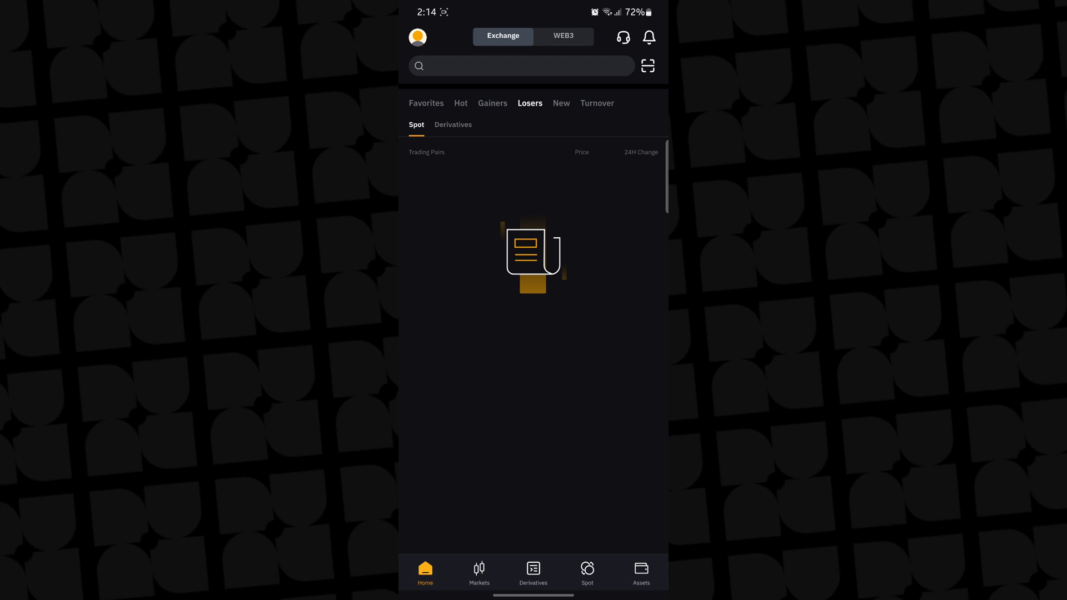
left_click(640, 574)
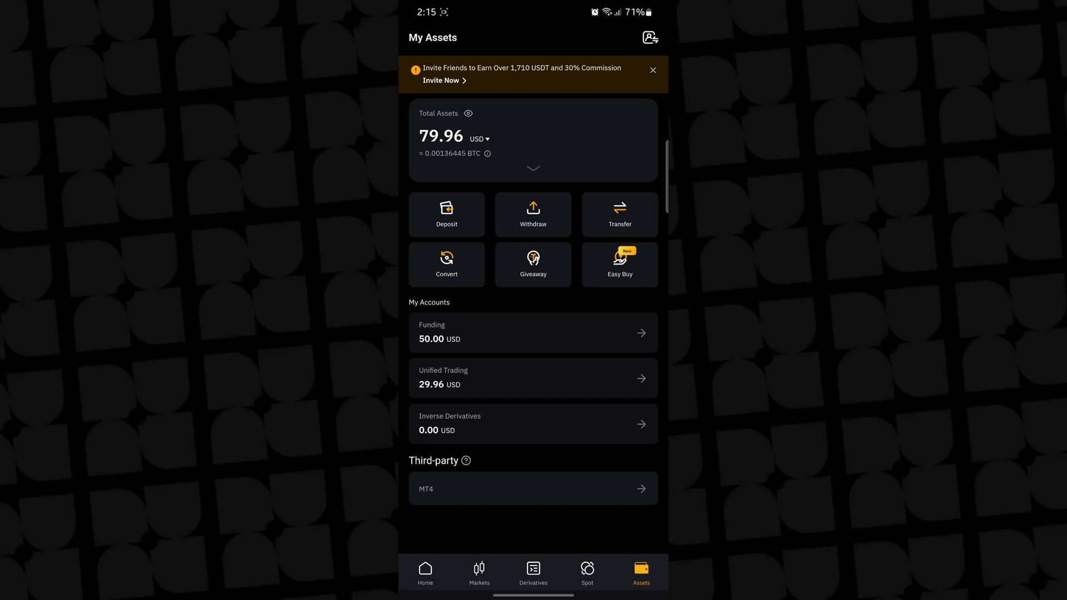
Get the USDT deposit address on the ERC20 network and acknowledge the network notice.
left_click(447, 214)
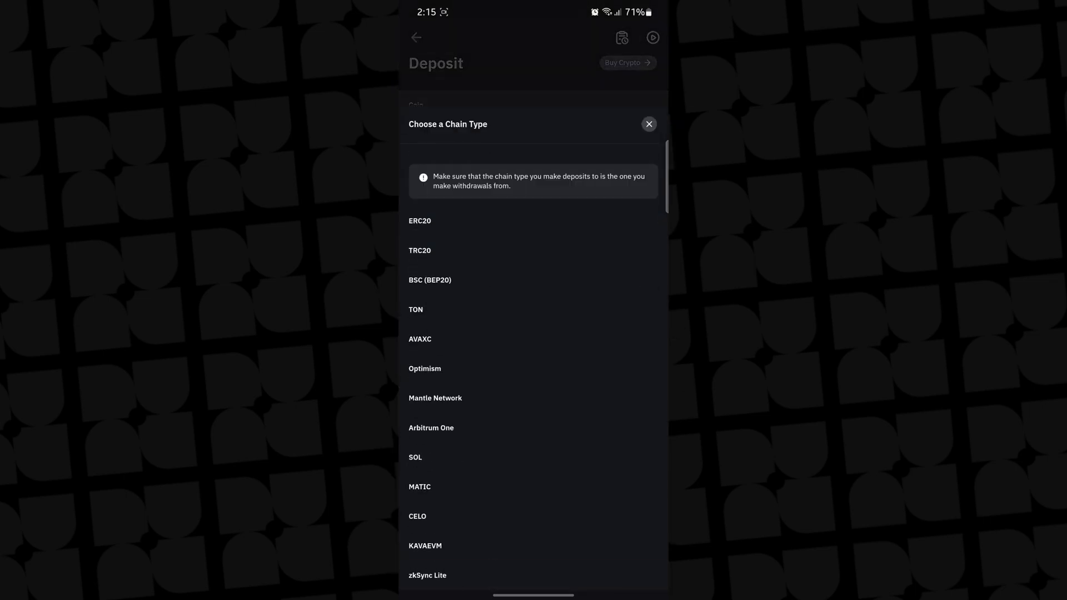
left_click(420, 220)
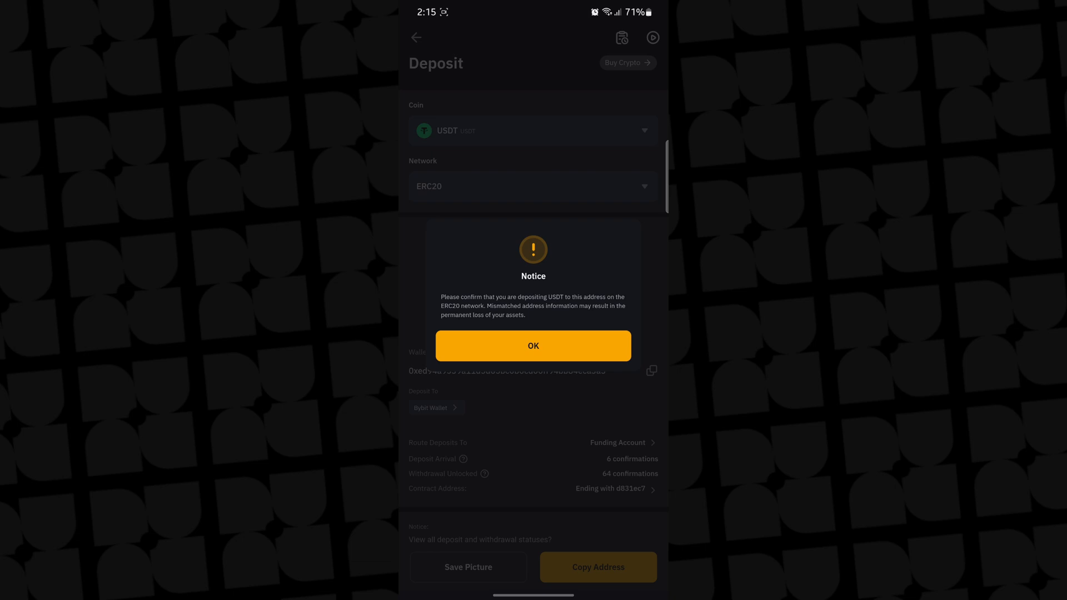
left_click(533, 345)
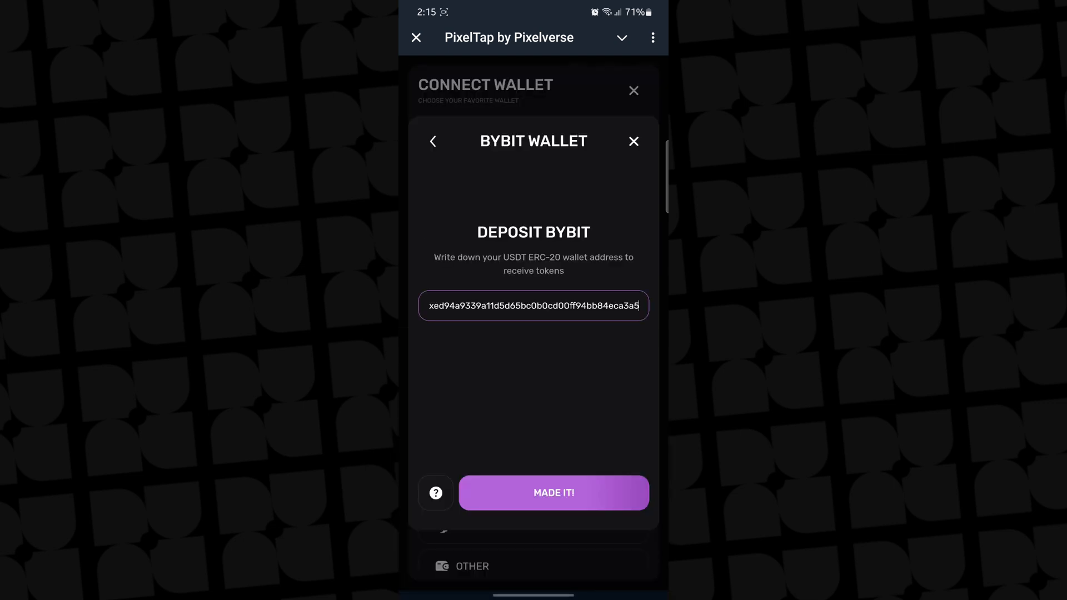
Submit the pasted Bybit address with MADE IT! and dismiss the wallet-connected confirmation.
left_click(553, 492)
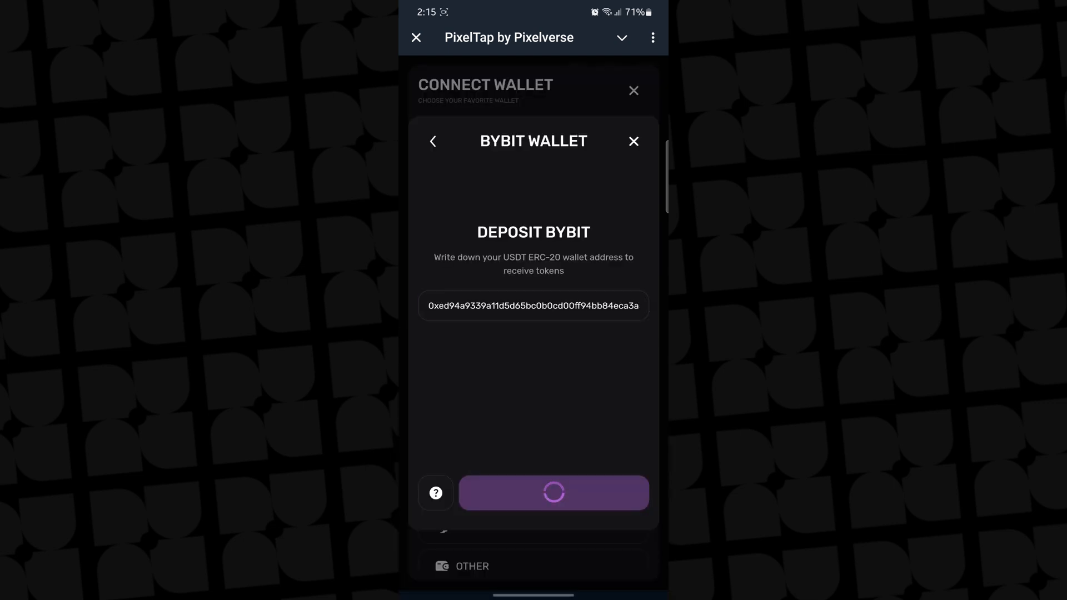
left_click(553, 493)
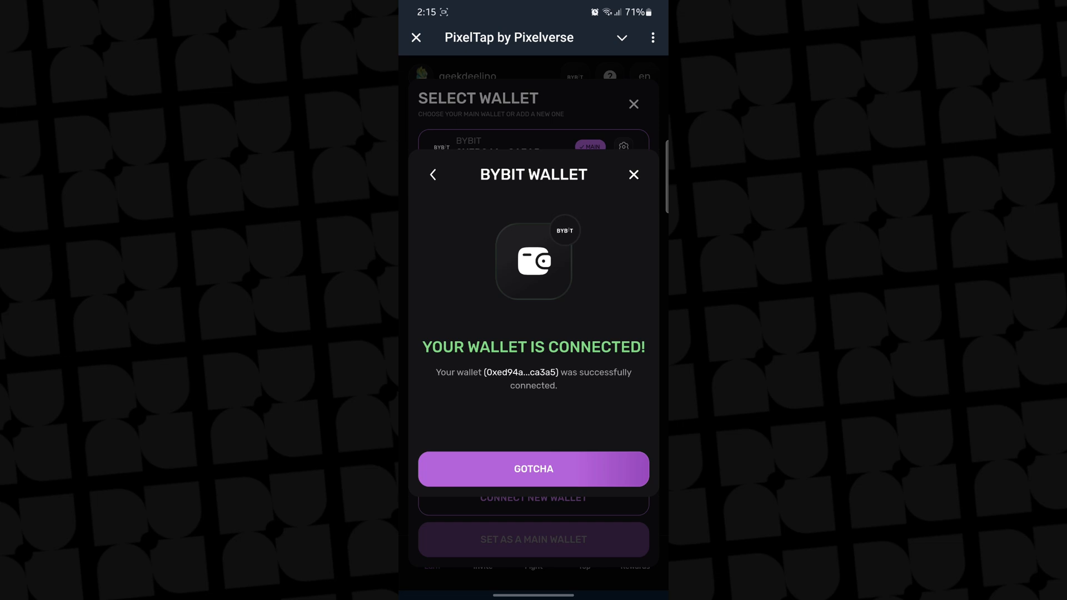
left_click(532, 469)
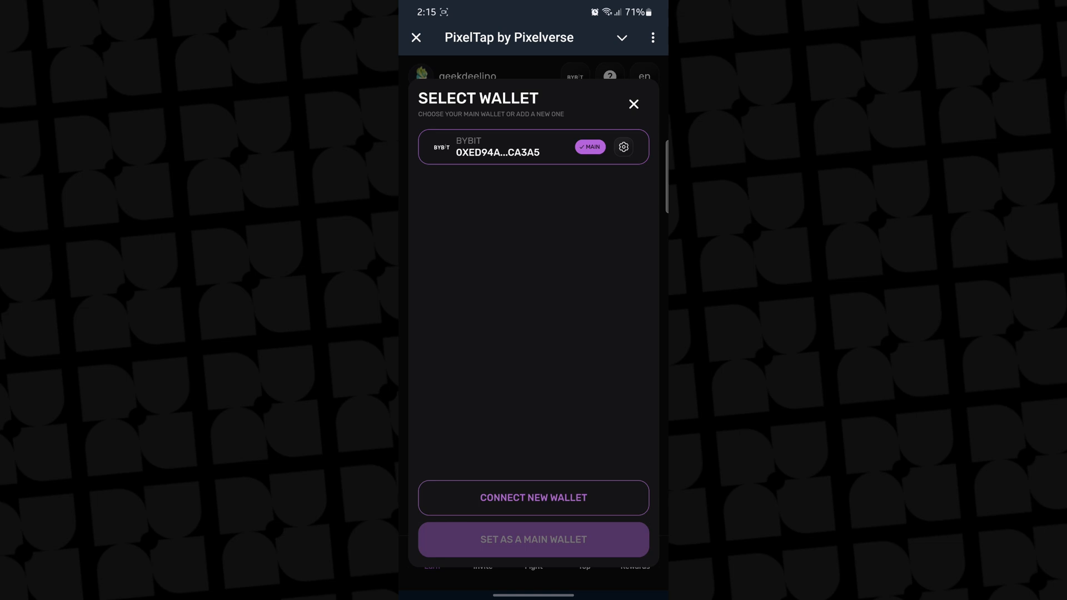
left_click(534, 497)
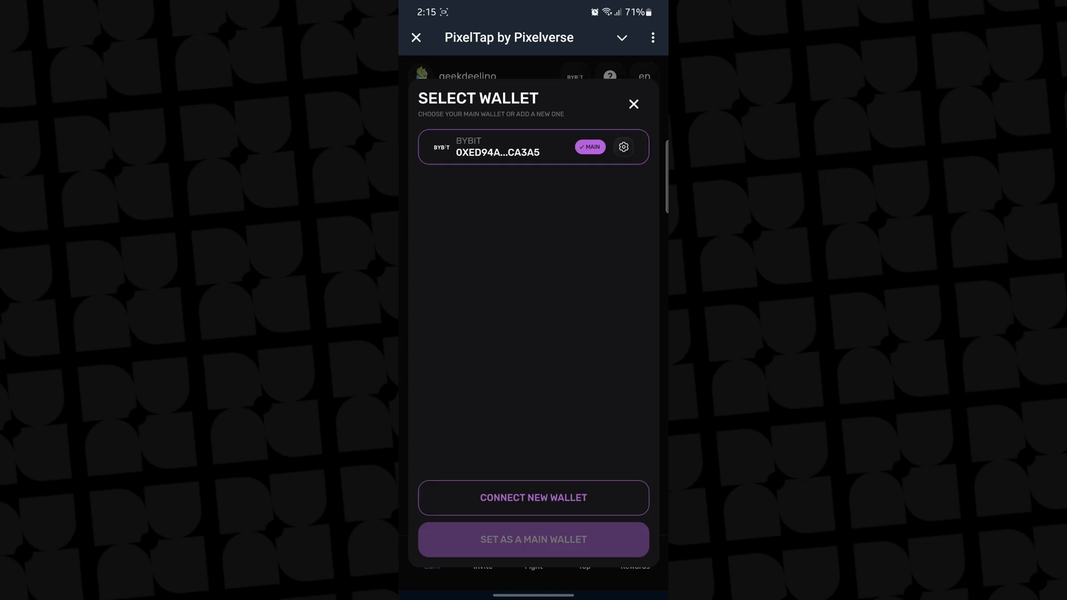
Close Select Wallet and view the level 2 tasks, all checked.
left_click(632, 104)
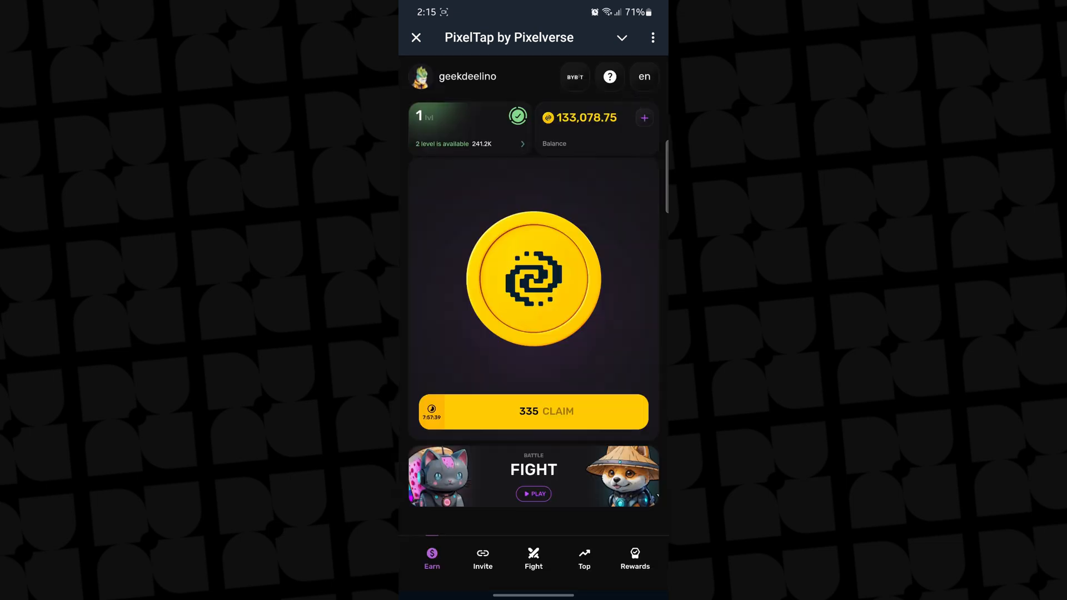
left_click(468, 129)
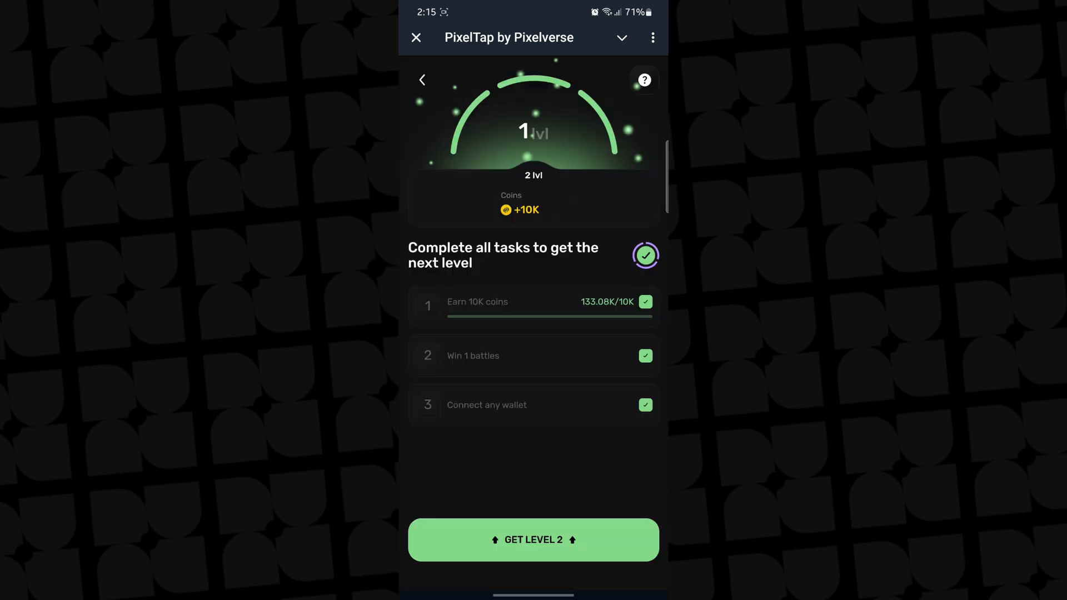